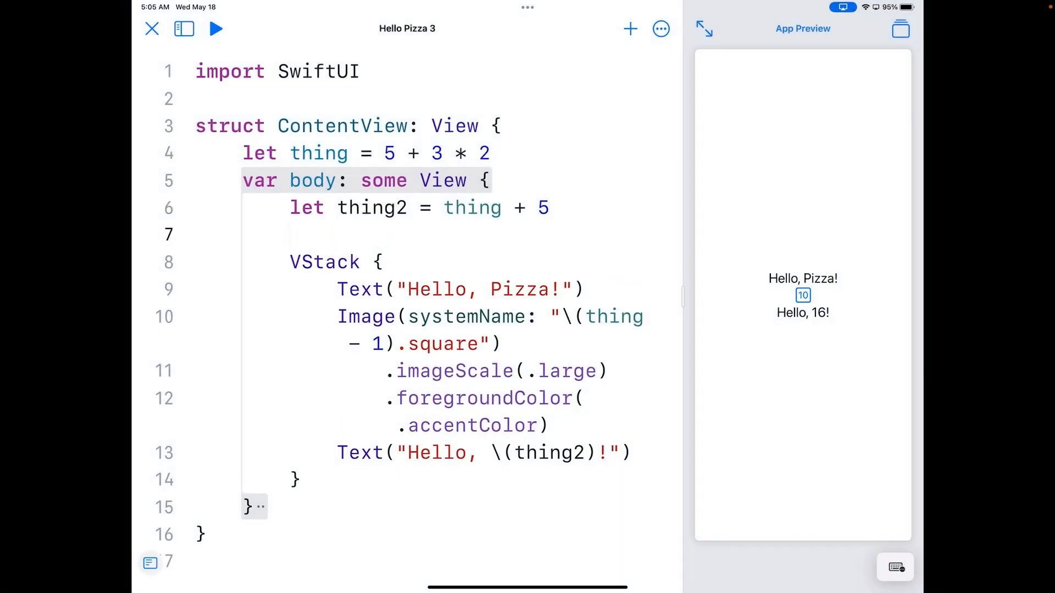
Begin line 7 with let myMax = "\(max(" to interpolate a maximum into a string.
text(let)
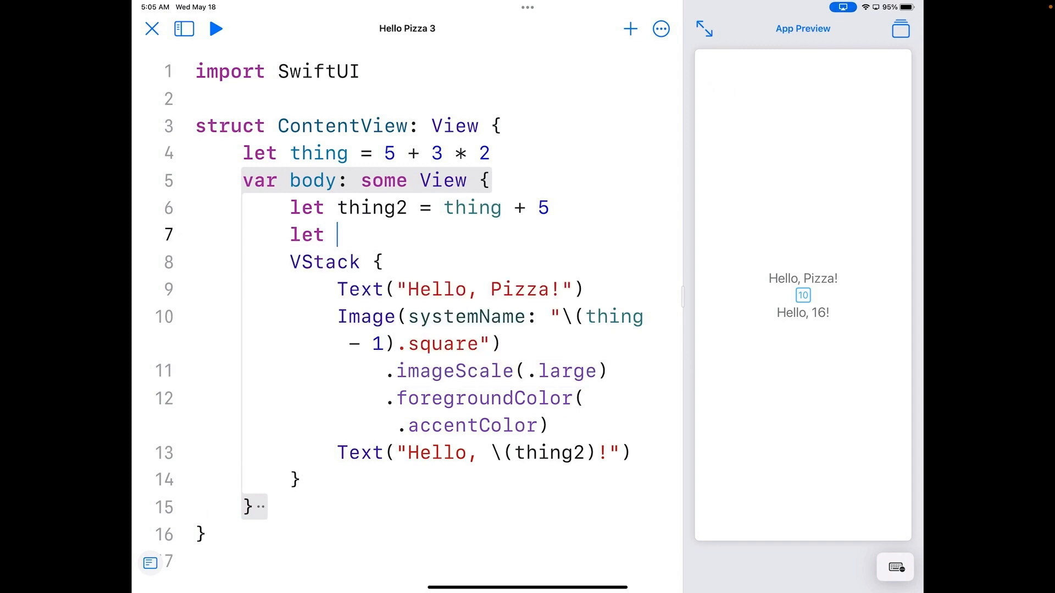
text(my)
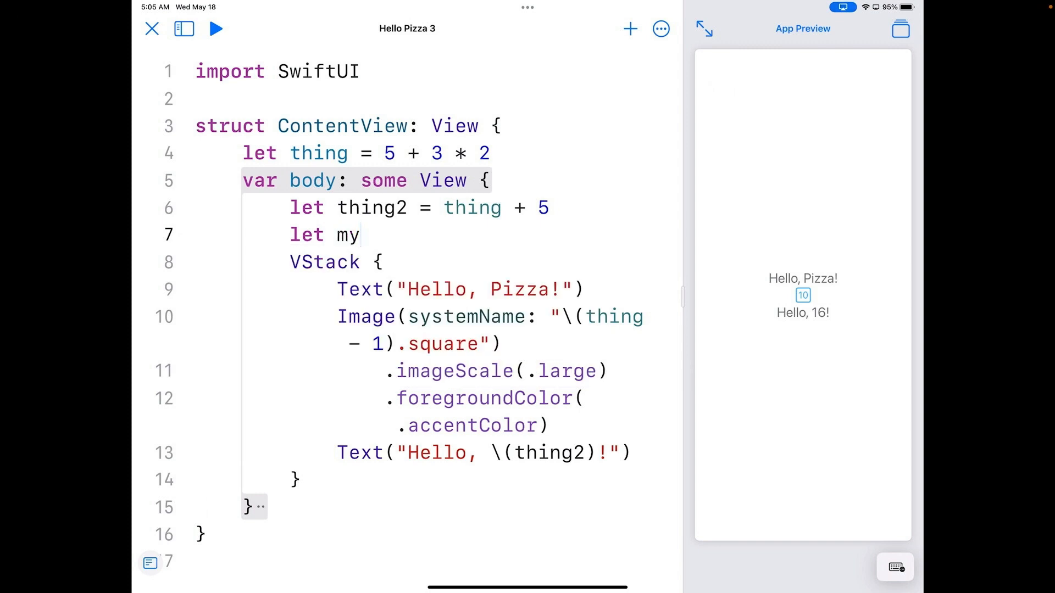
text(Max = "\)
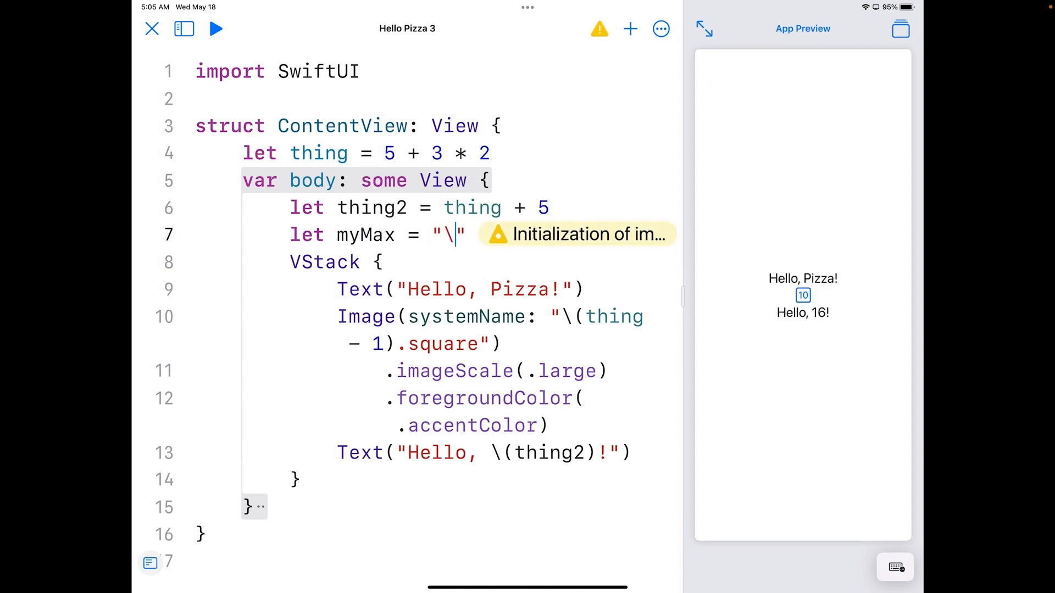
text(()
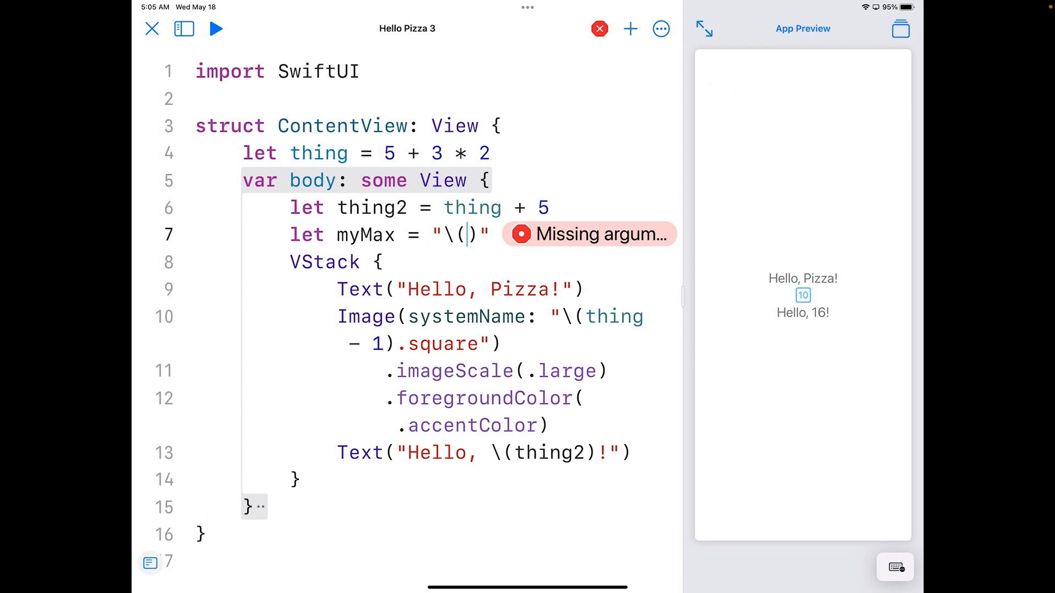
text(max(x: Comparable, y: Comparable)
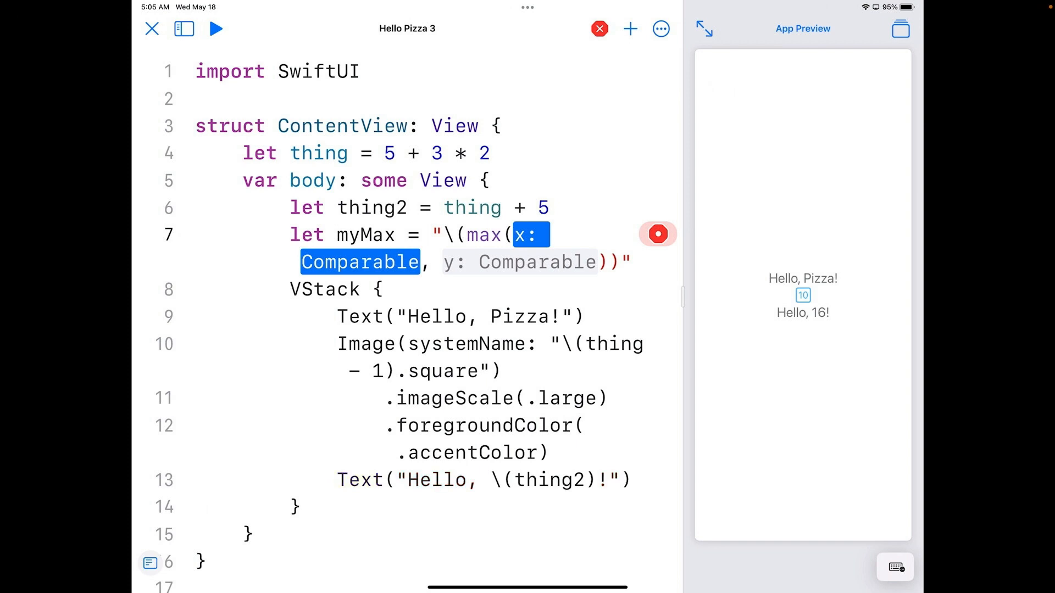
Supply thing and thing2 as the two arguments of max via autocomplete.
text(th)
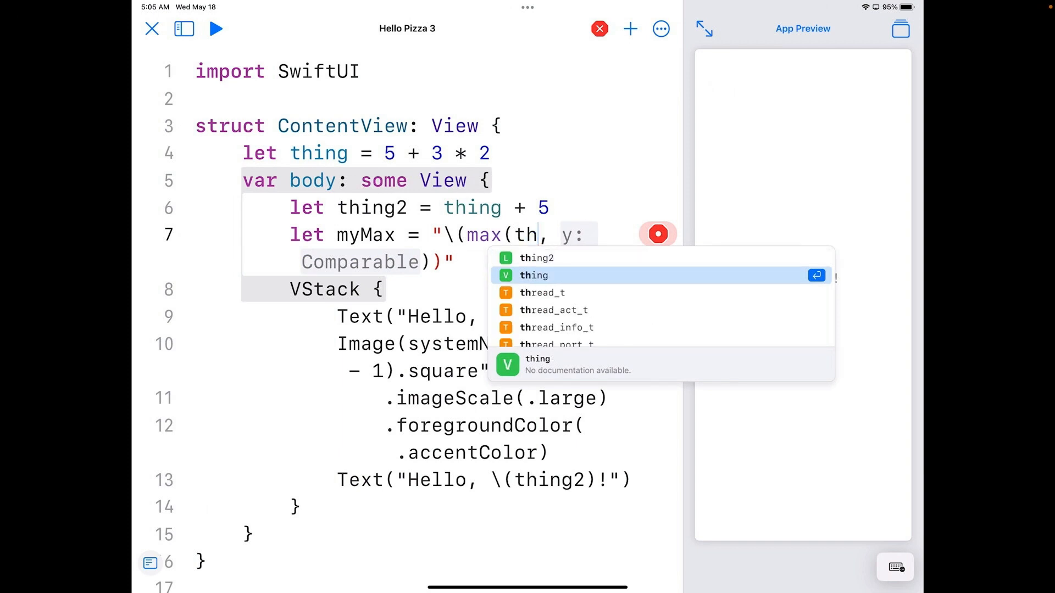
click(532, 275)
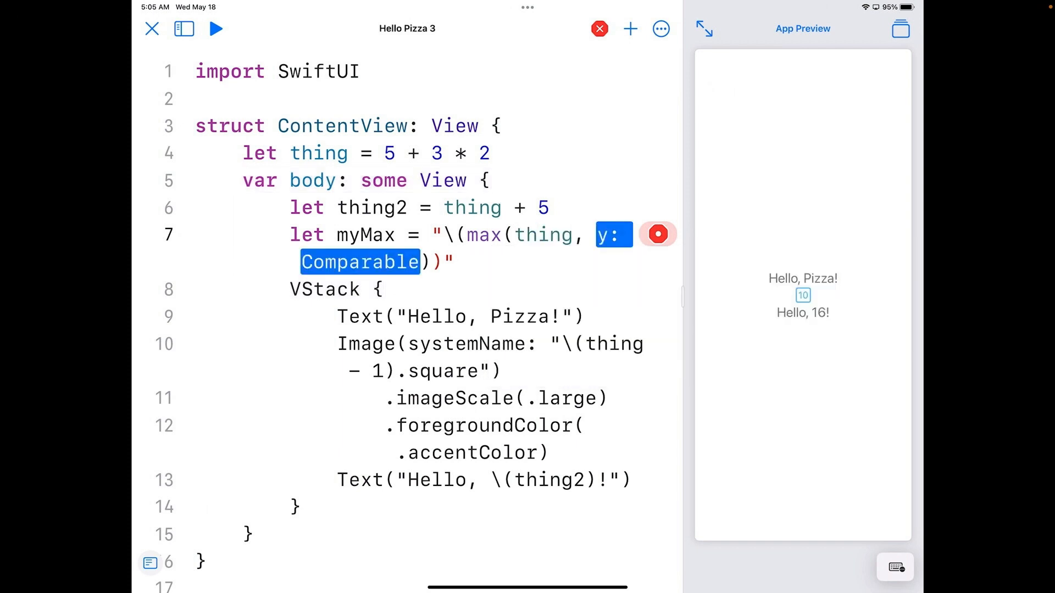
text(th)
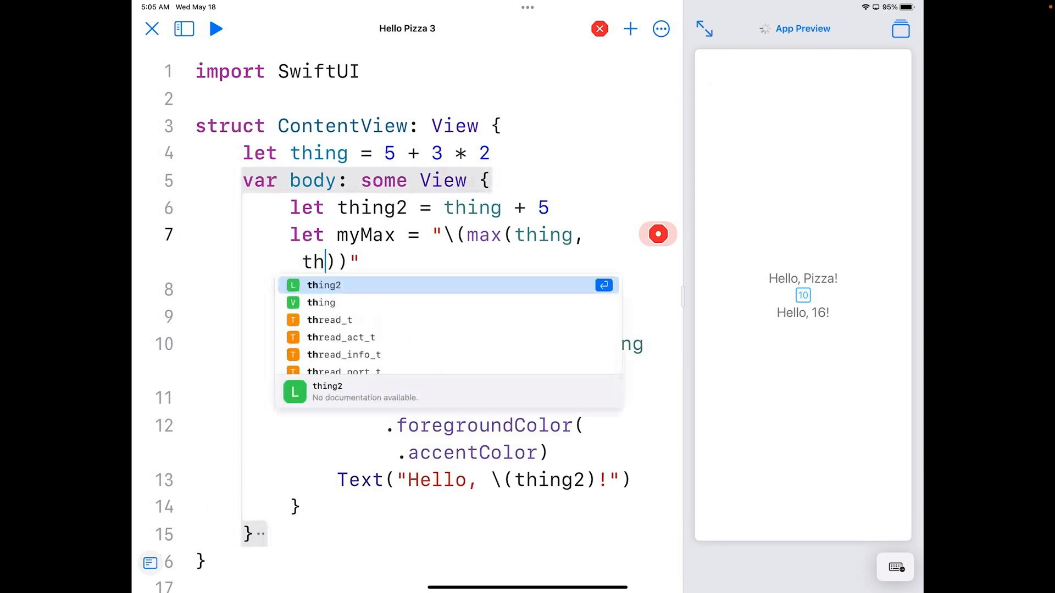
click(323, 284)
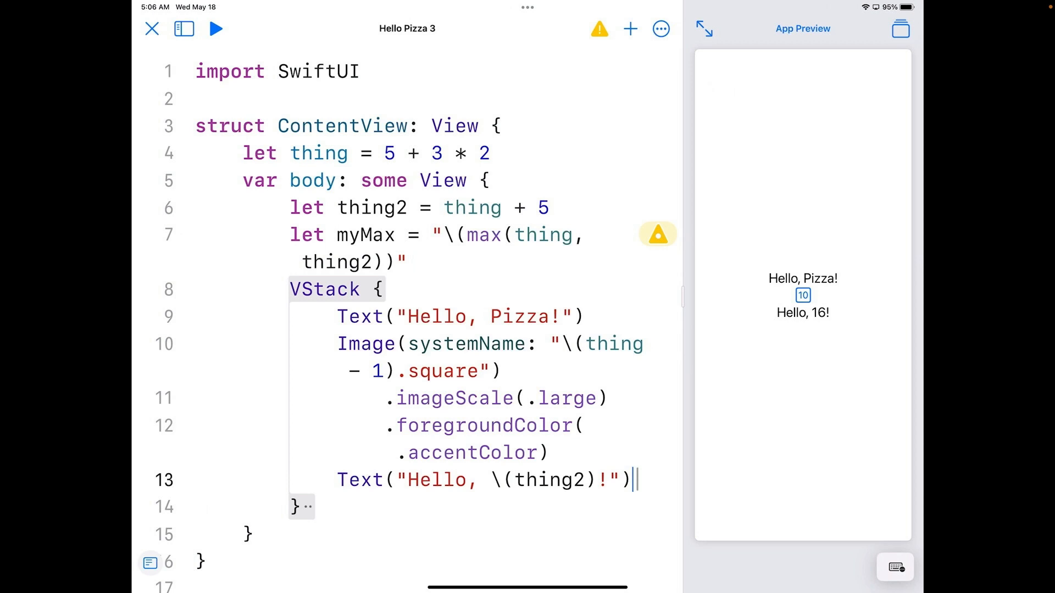
Add Text(myMax) to the VStack so the preview shows a new line reading 16.
text(Text)
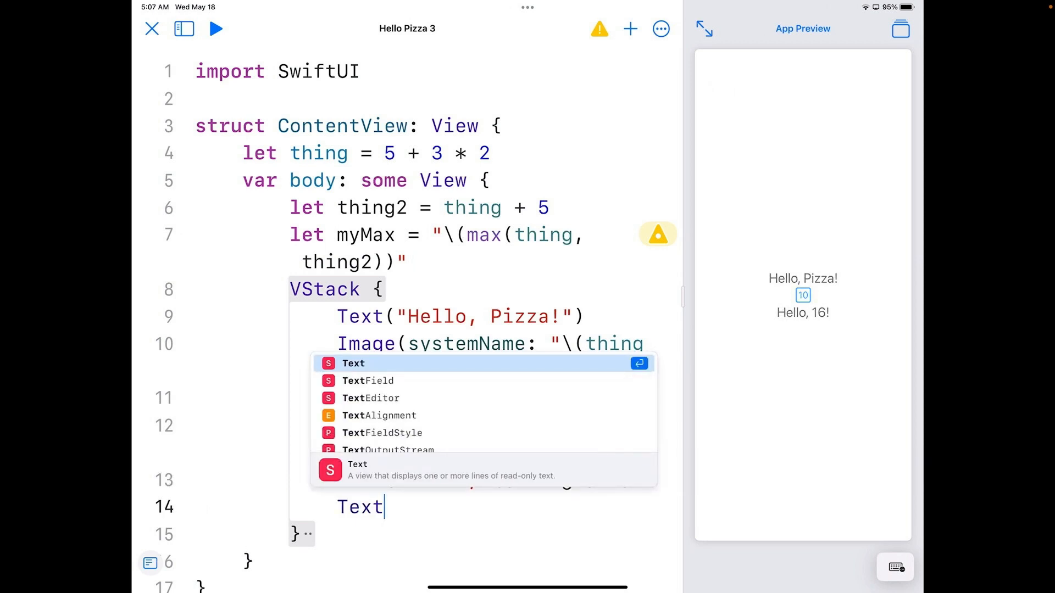
text((m)
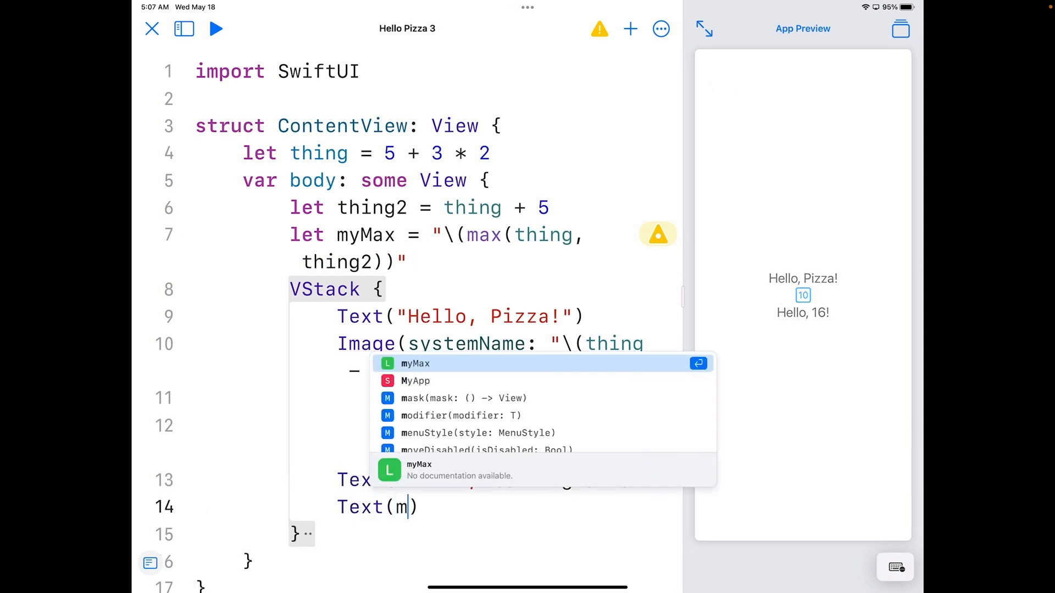
text(y)
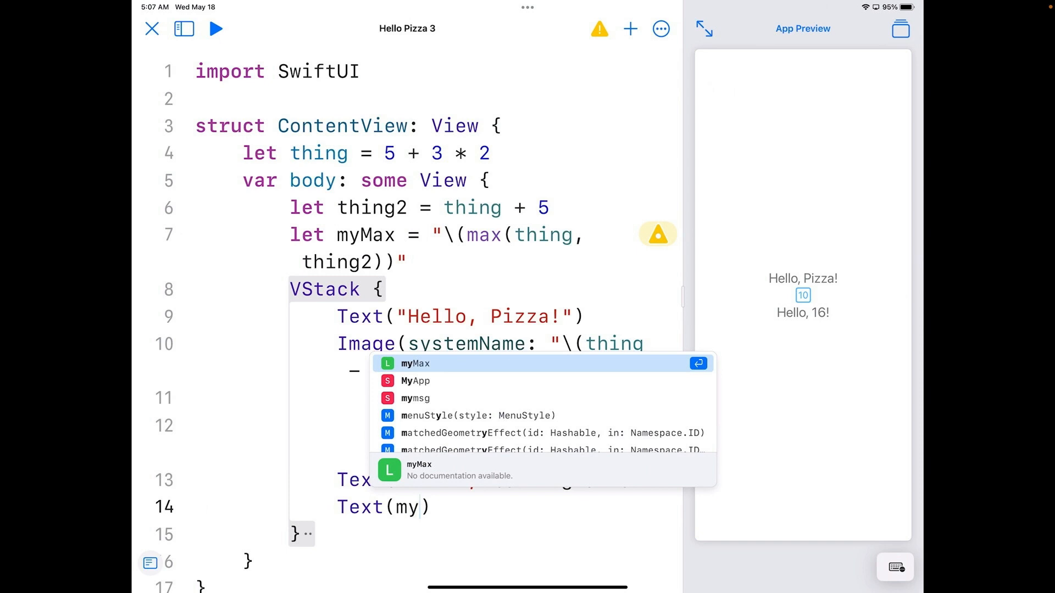
click(414, 363)
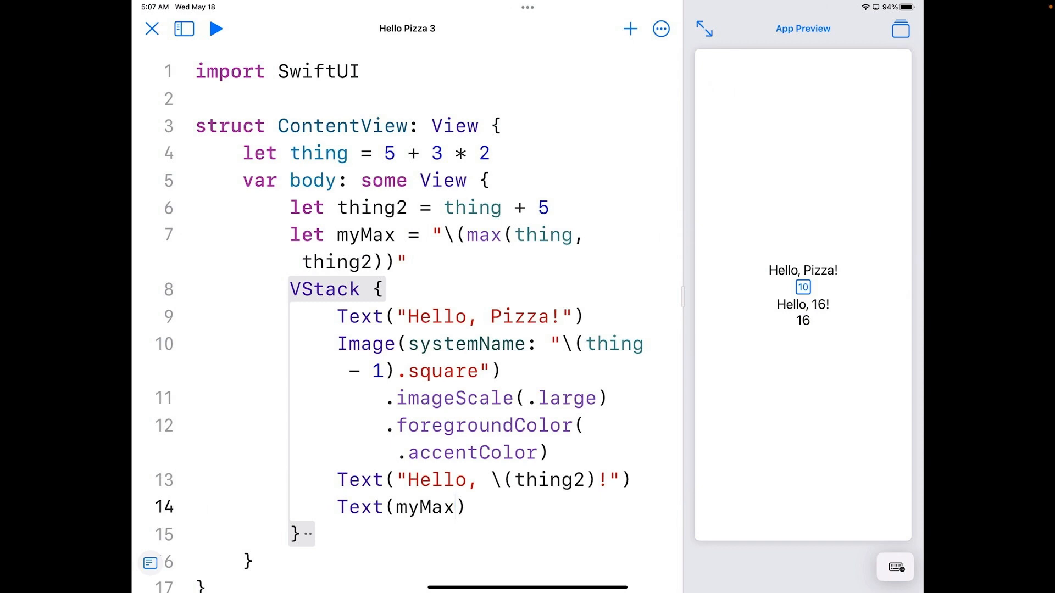
Append " is bigger" to myMax with appending(aString:) so the line reads "16 is bigger".
text(.)
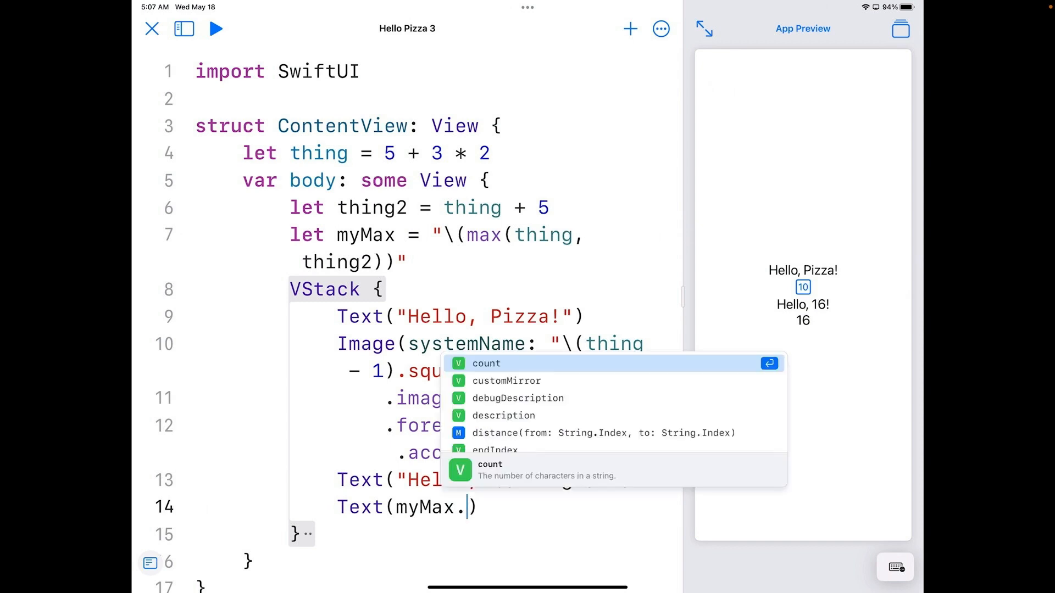
text(app)
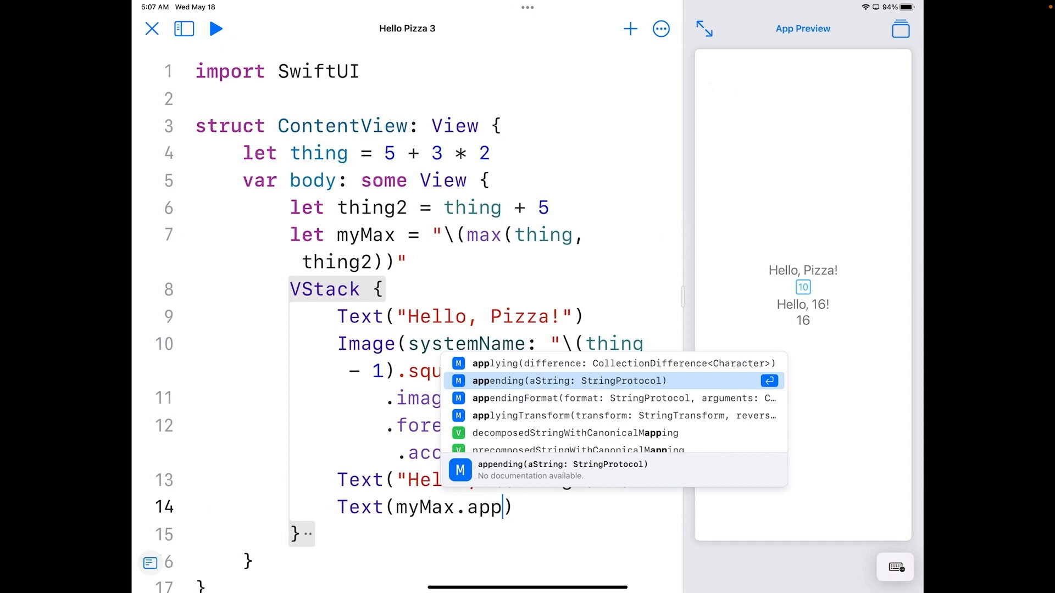
click(571, 381)
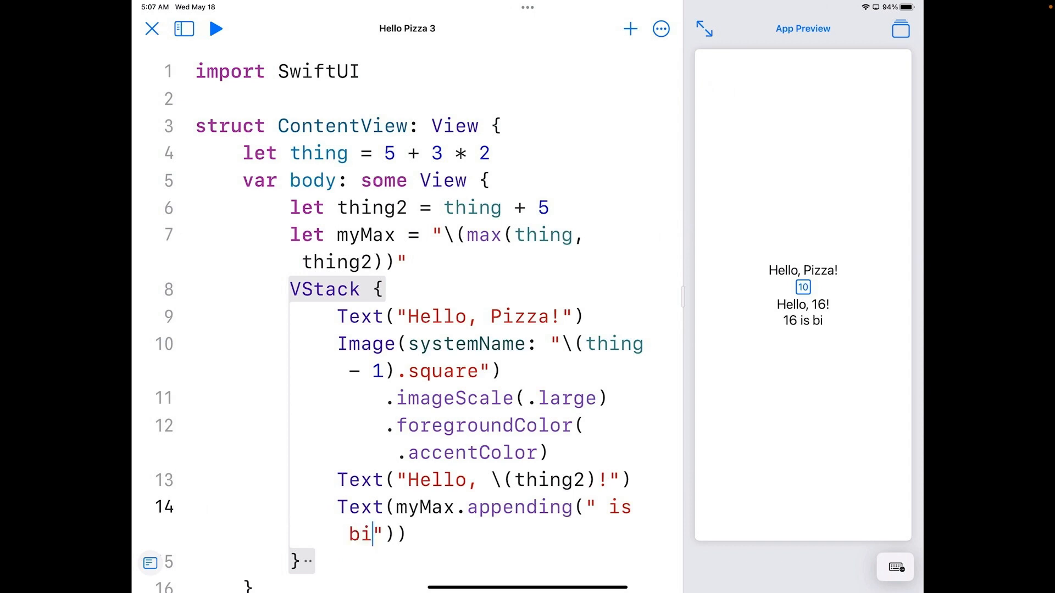
text(gger)
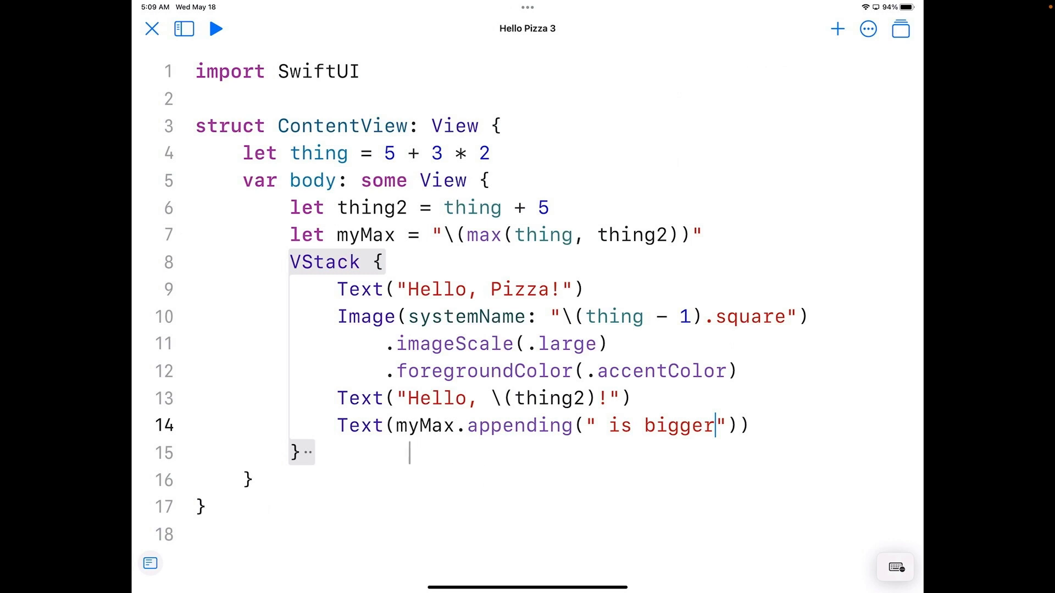
Switch the Text call to Text.init and add a Spacer() at the end of the VStack.
text(.)
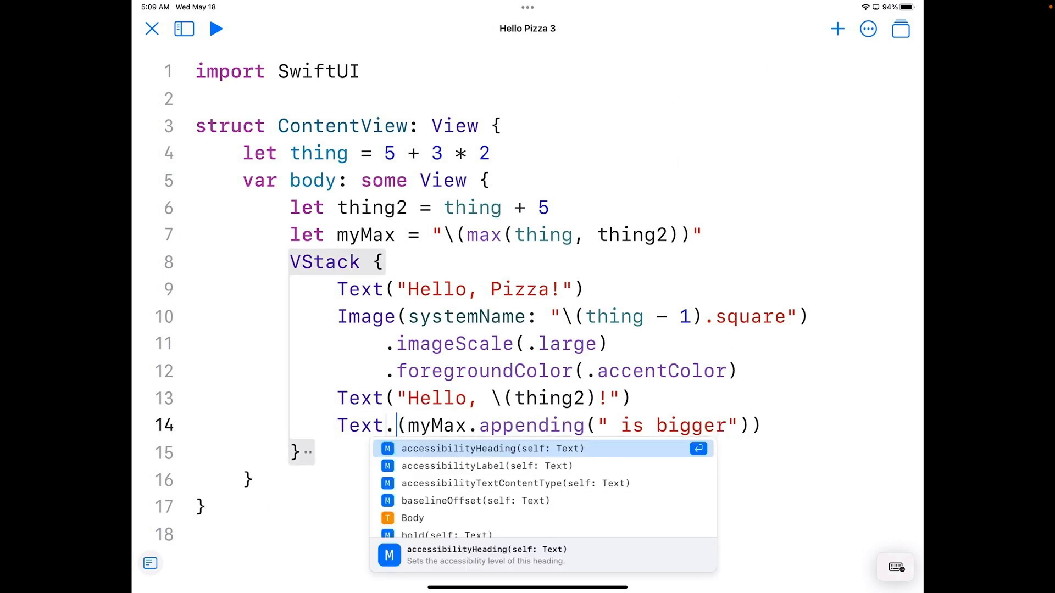
text(init)
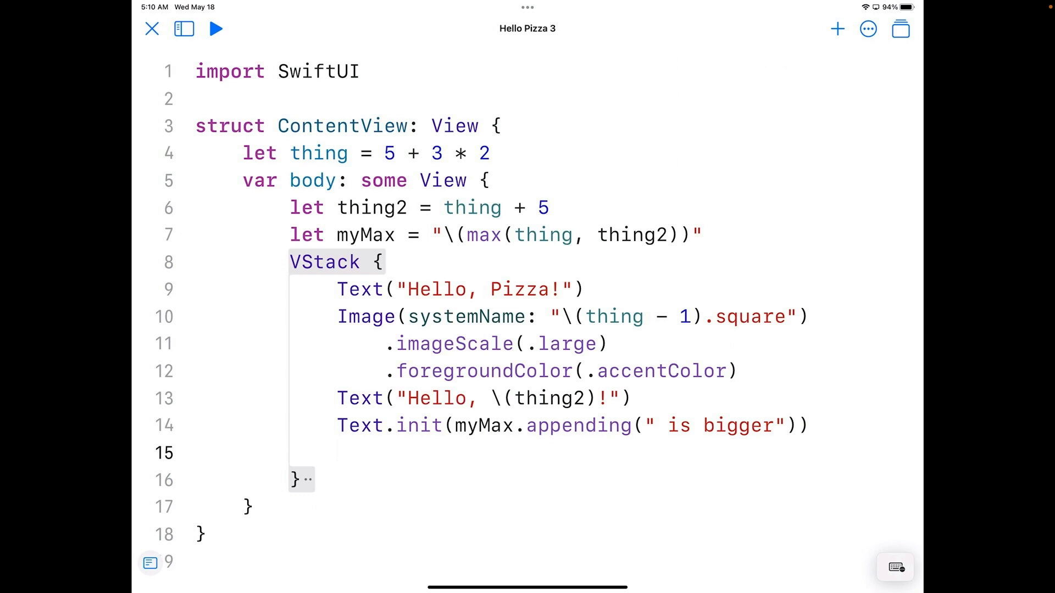
text(Spacer.)
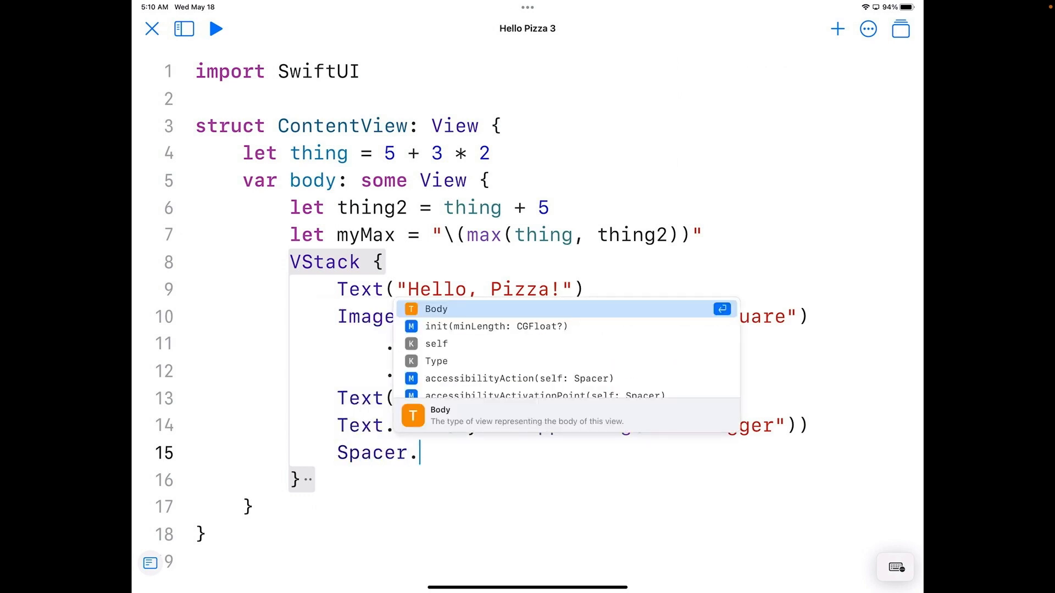
text(init)
text(())
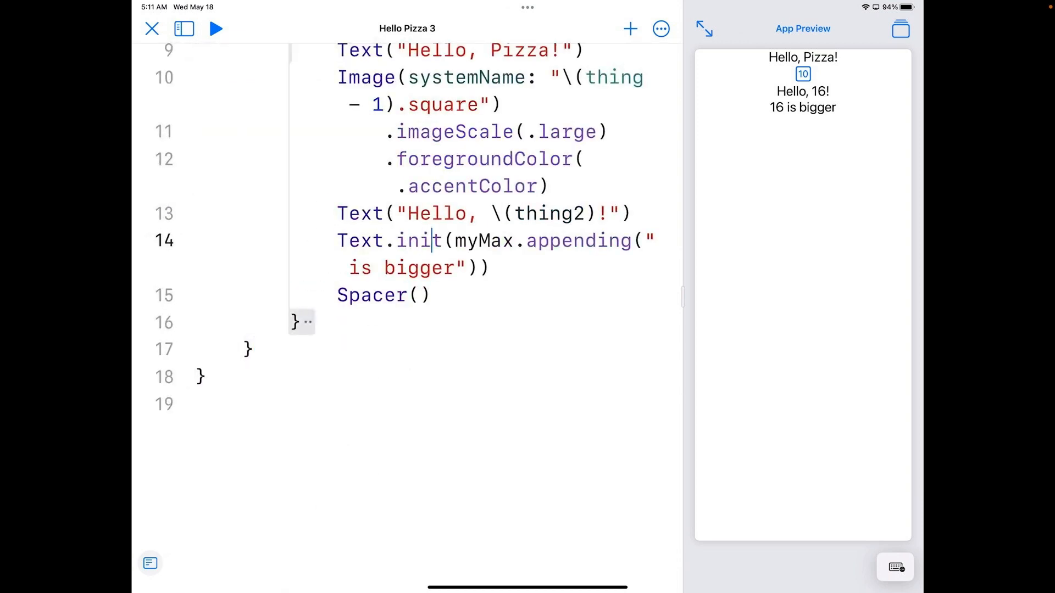
Remove .init so the line is plain Text(myMax.appending(" is bigger")).
key(backspace)
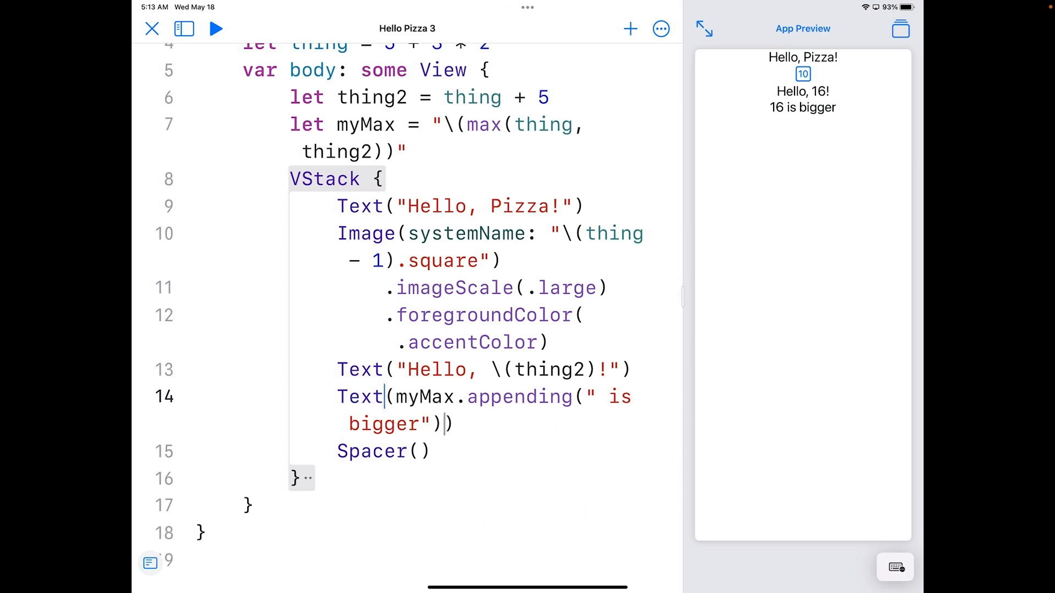
Apply .bold() to the "16 is bigger" Text.
text(.)
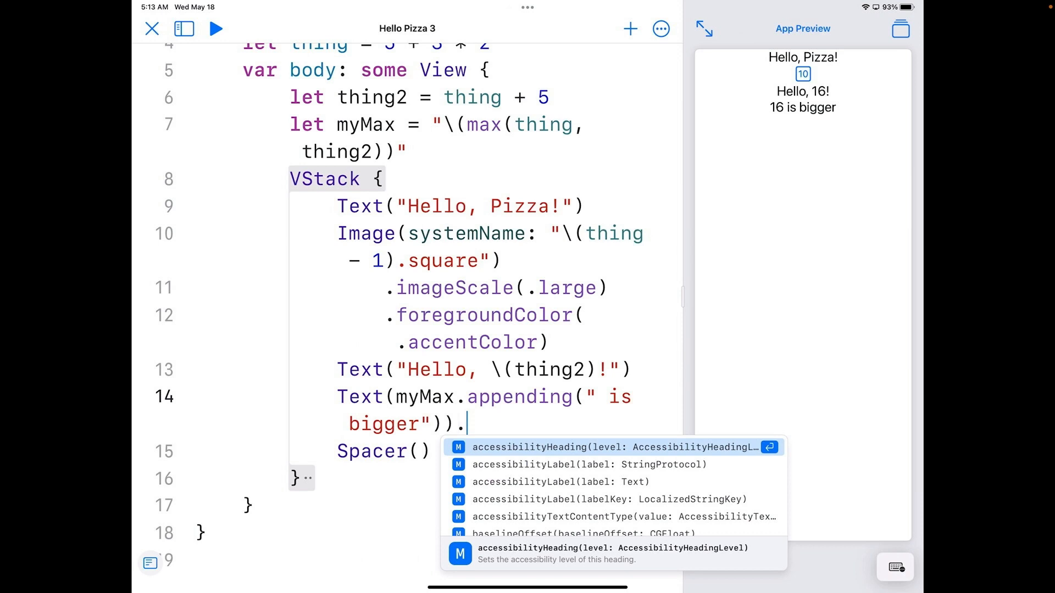
text(bold)
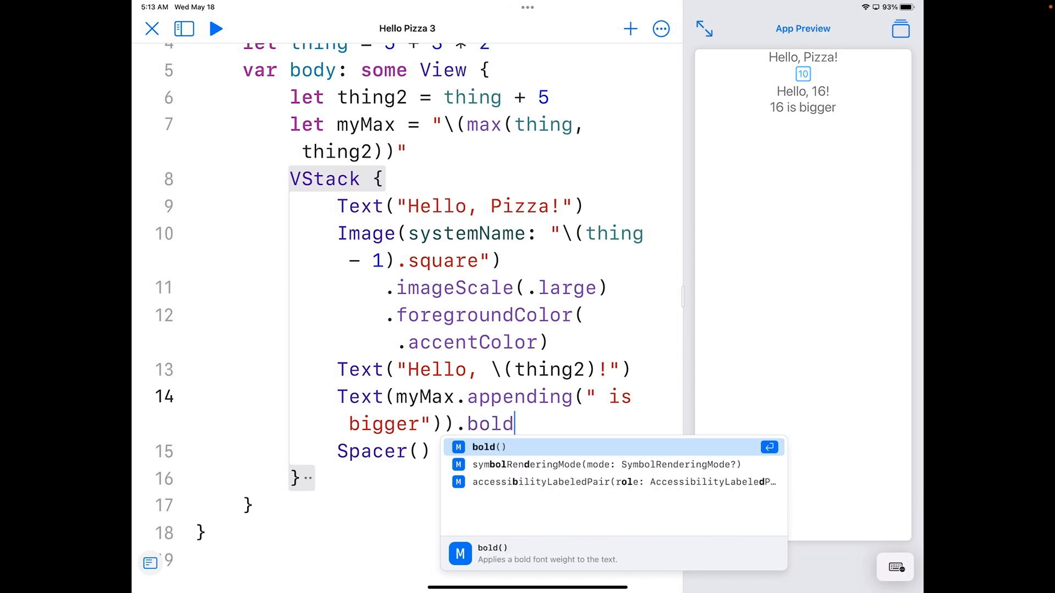
click(488, 447)
text(.font(.)
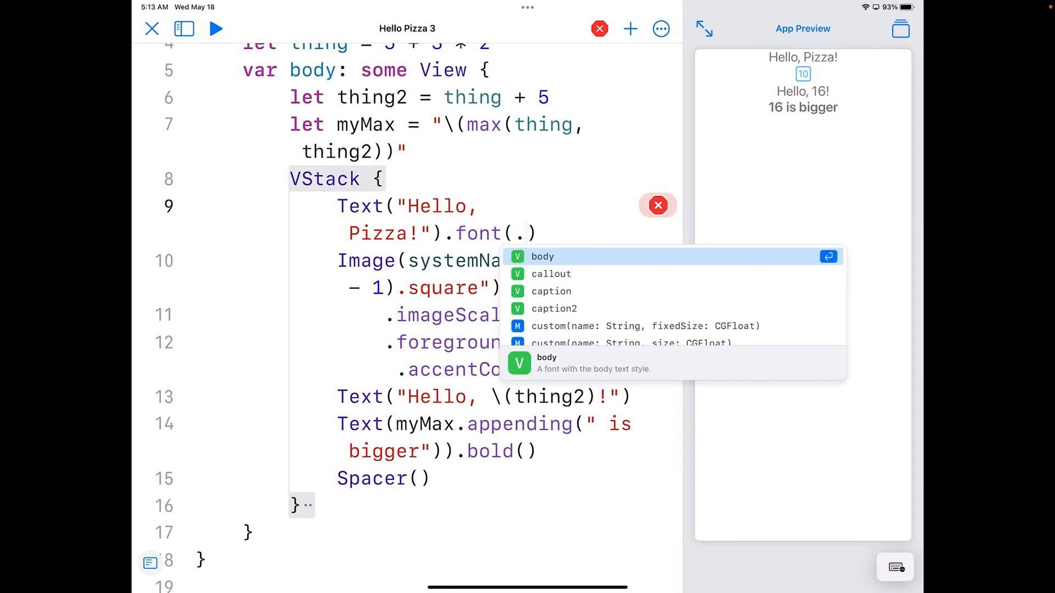
Give the Hello, Pizza! Text .font(.largeTitle).bold() so it shows as a bold large title.
text(l)
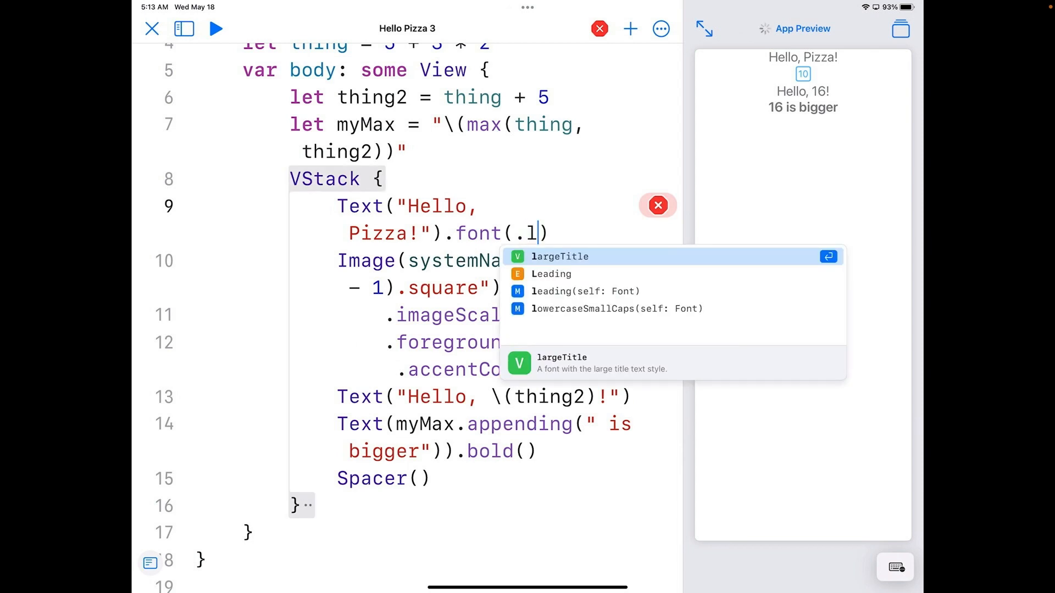
click(559, 256)
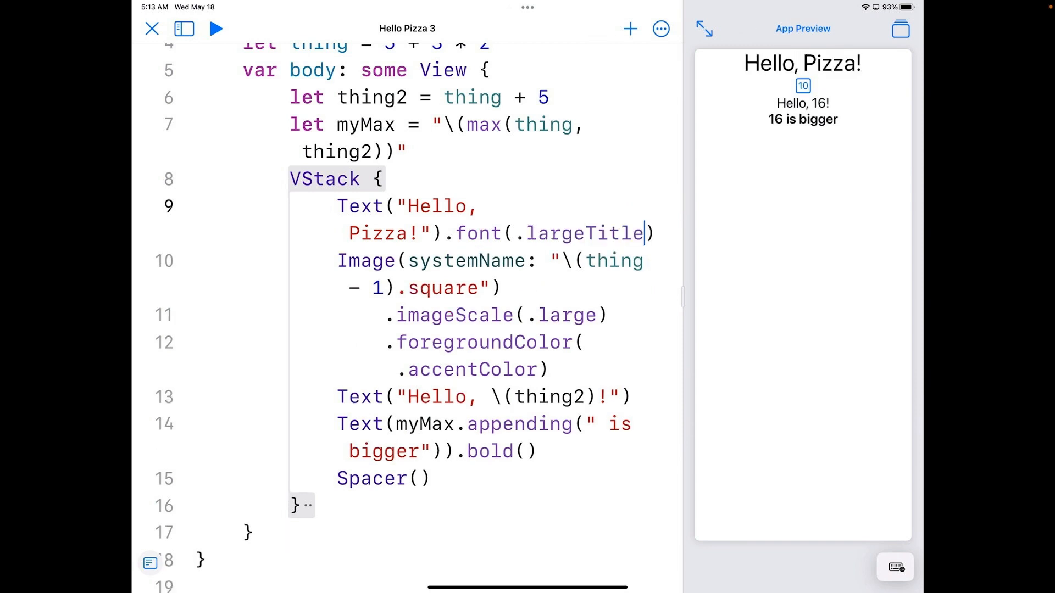
text(.b)
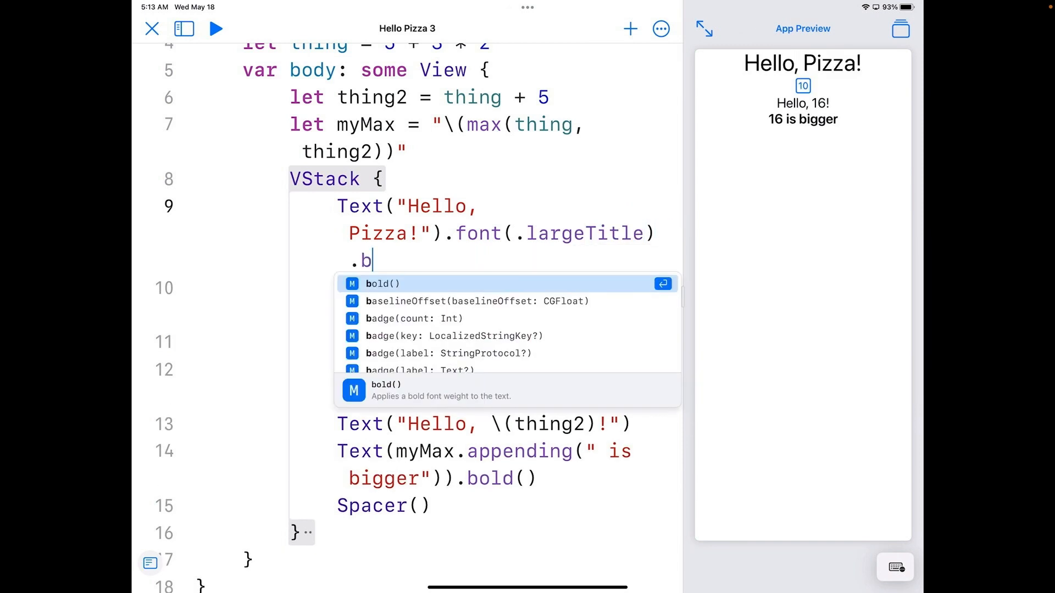
click(381, 284)
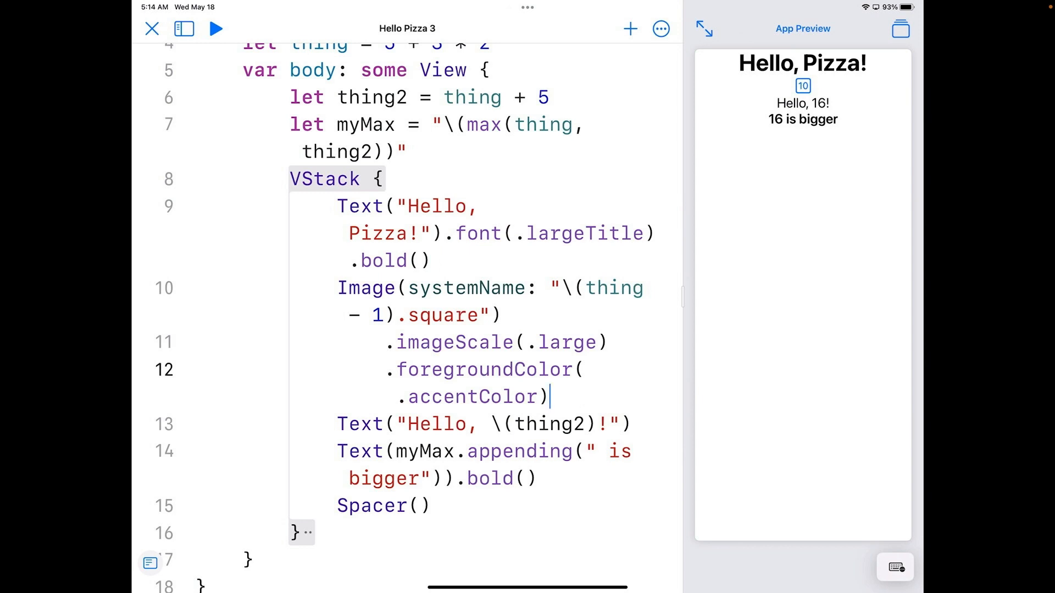
text(.)
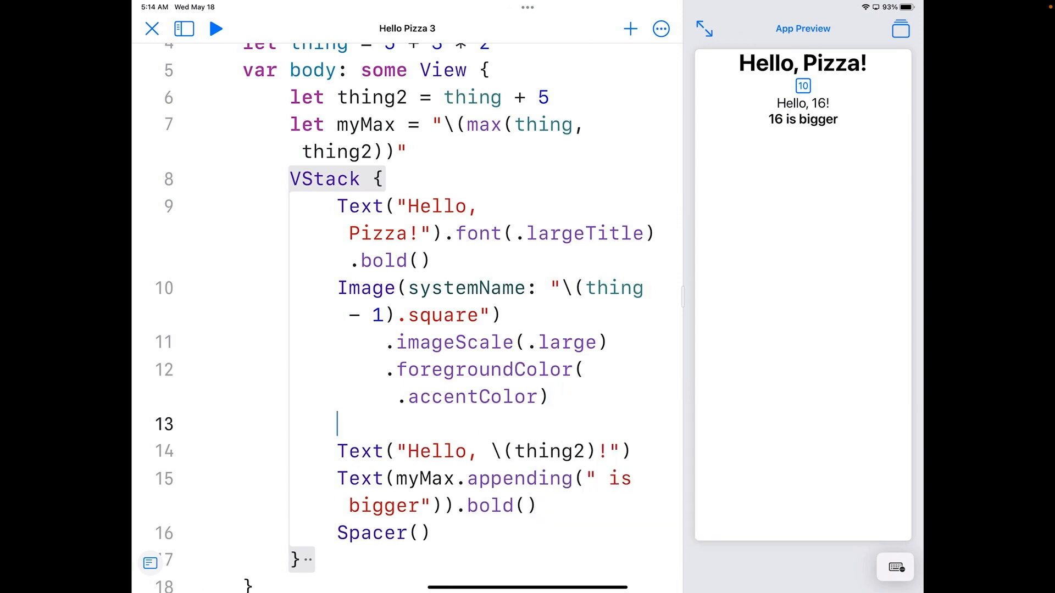
Add .font(.title) to the square image so the 11 icon appears larger.
text(.)
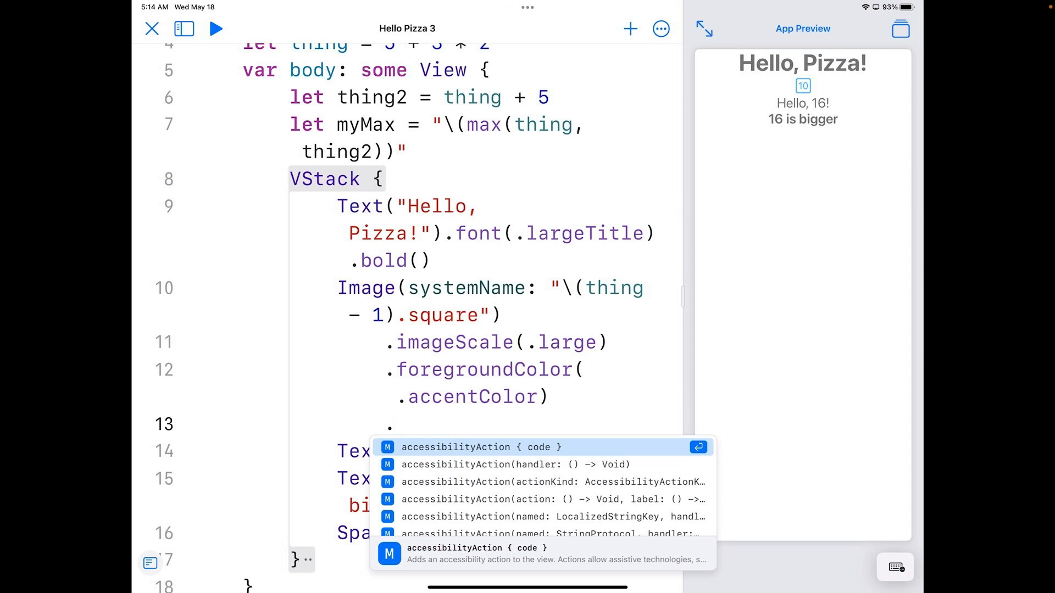
text(f)
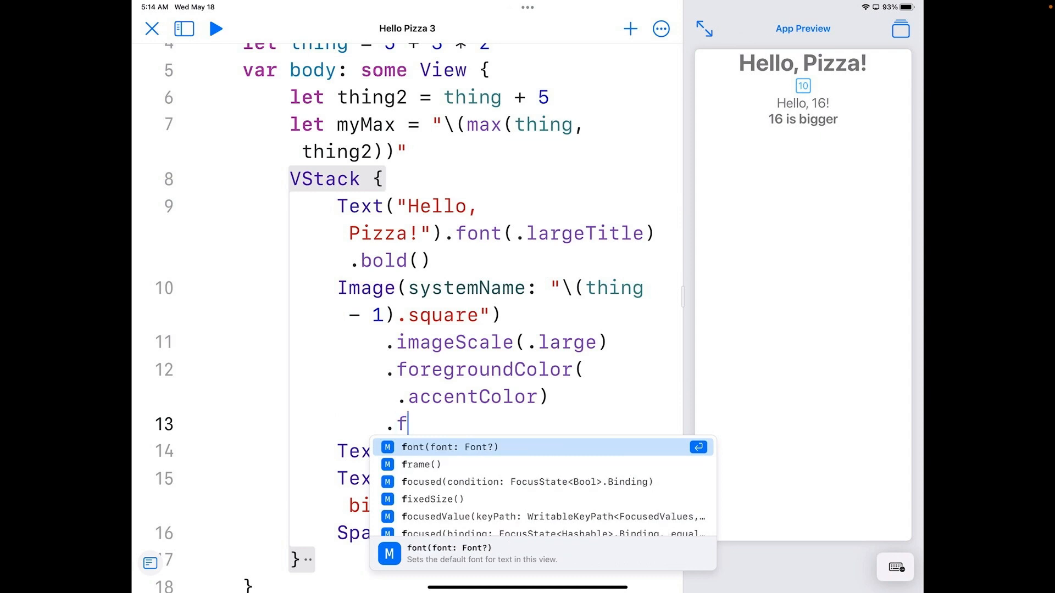
click(448, 447)
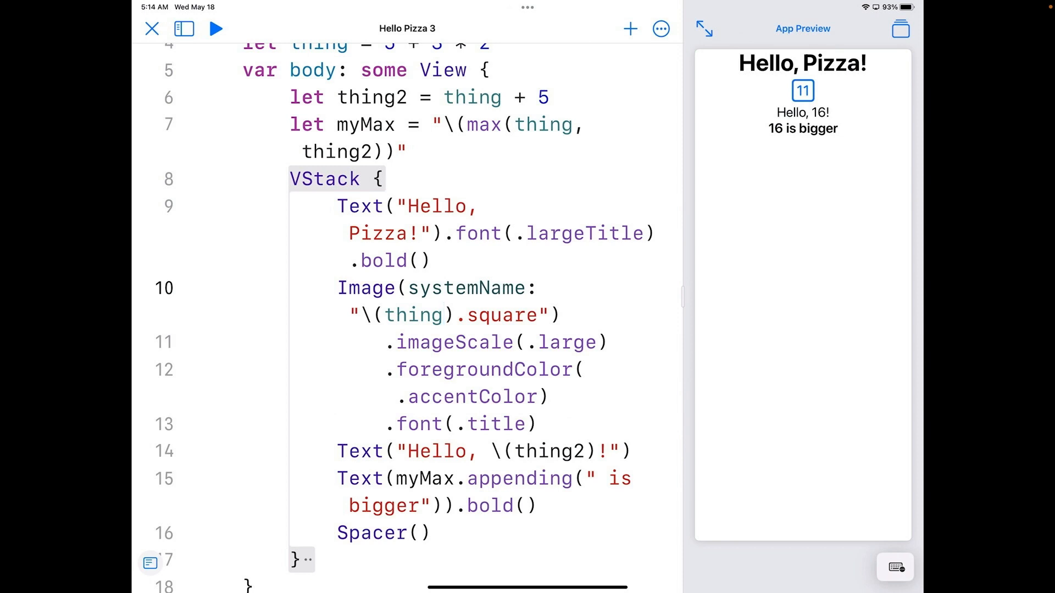
Replace .accentColor with .red in the image's foregroundColor.
click(443, 316)
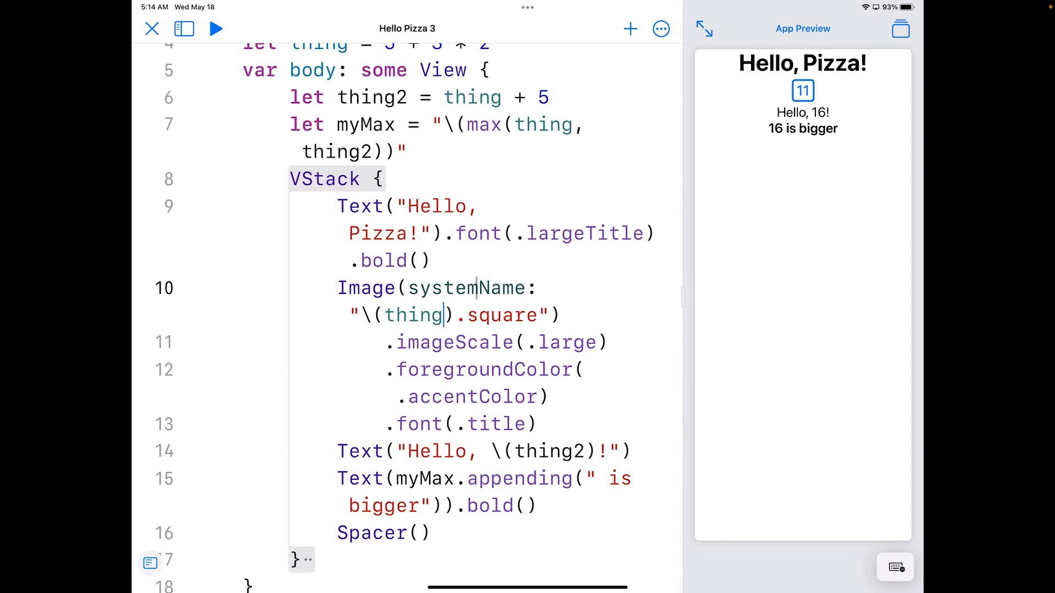
double_click(471, 397)
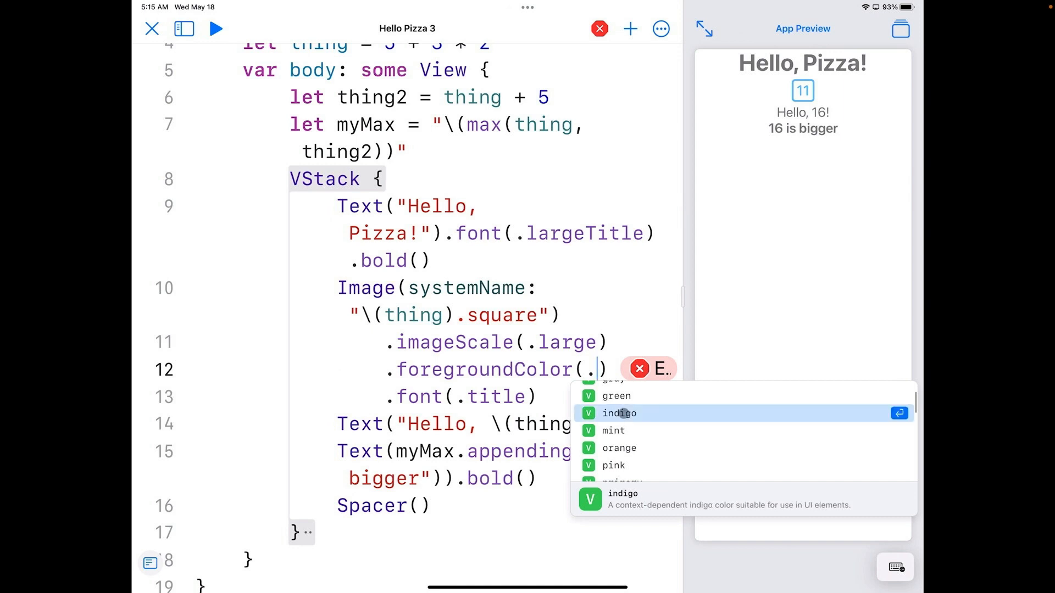
click(618, 414)
text(indig)
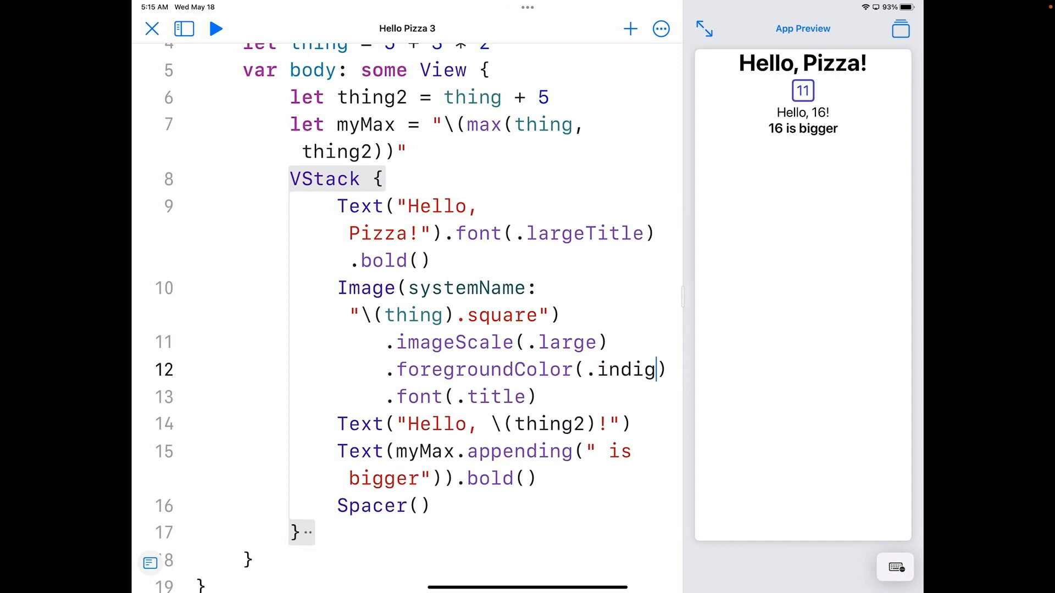
text(r)
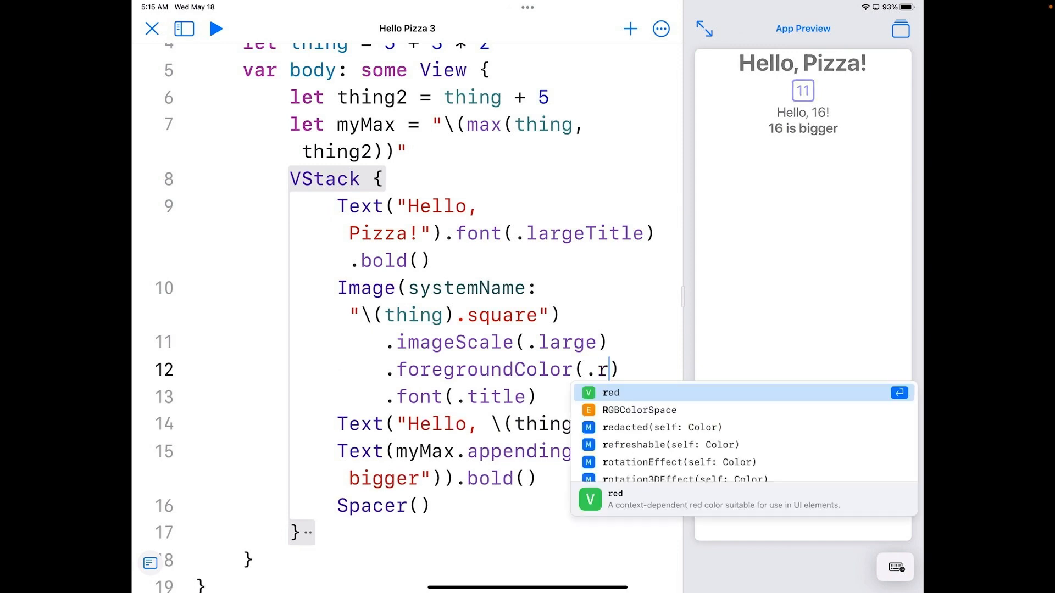
text(ed)
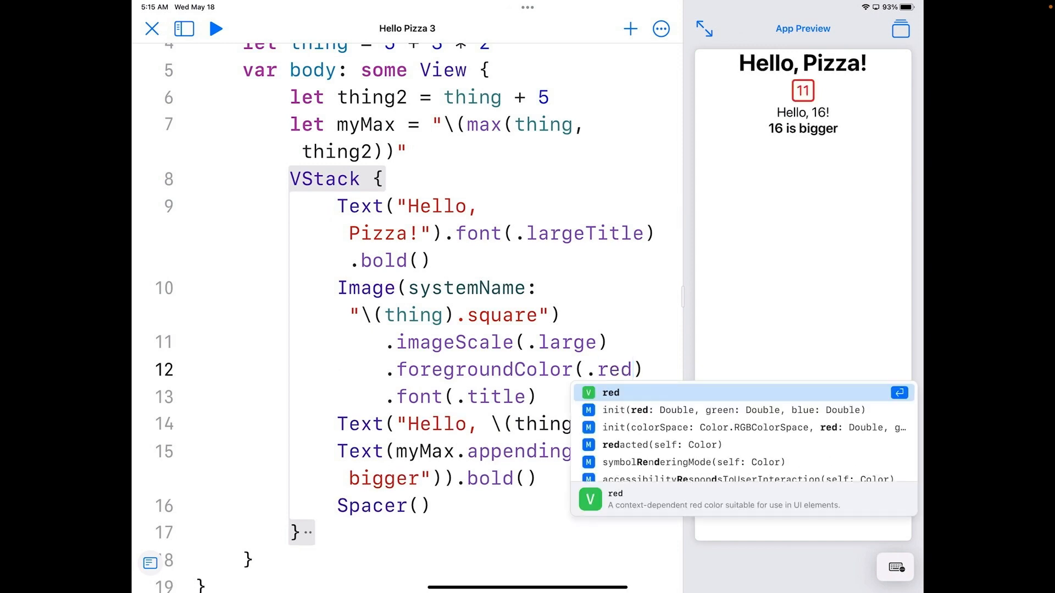